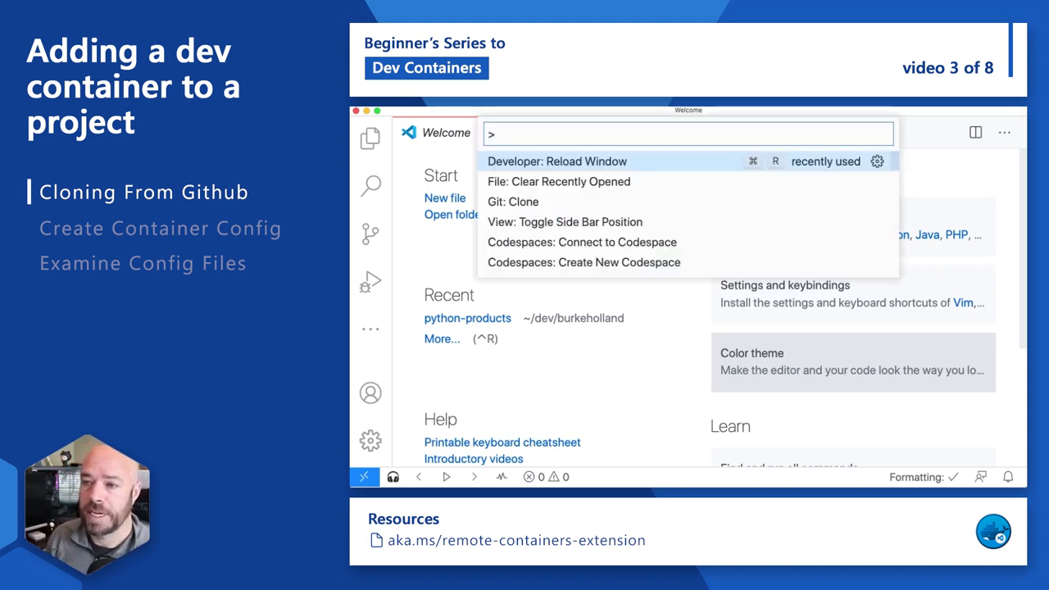
click(523, 200)
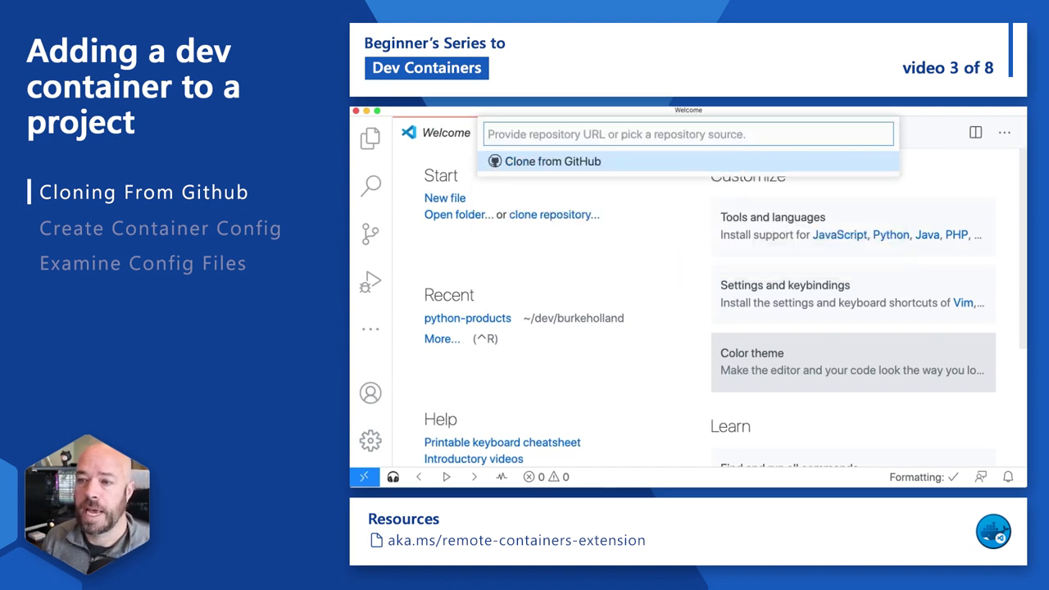
text(https://github.com/burkeholland/python-products)
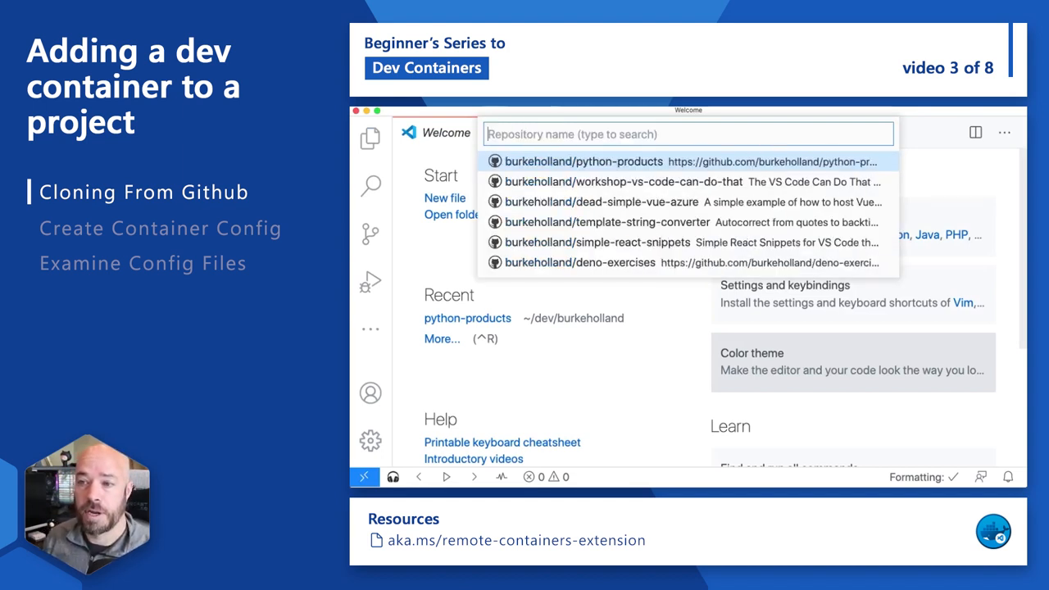
text(https://github.com/burkeholland/python-products)
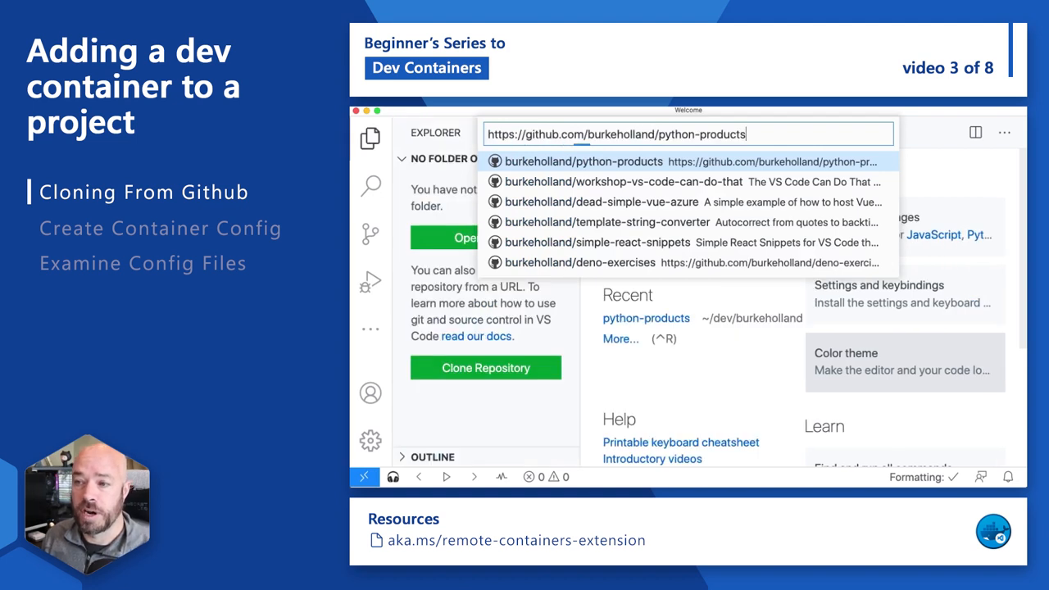
key(Escape)
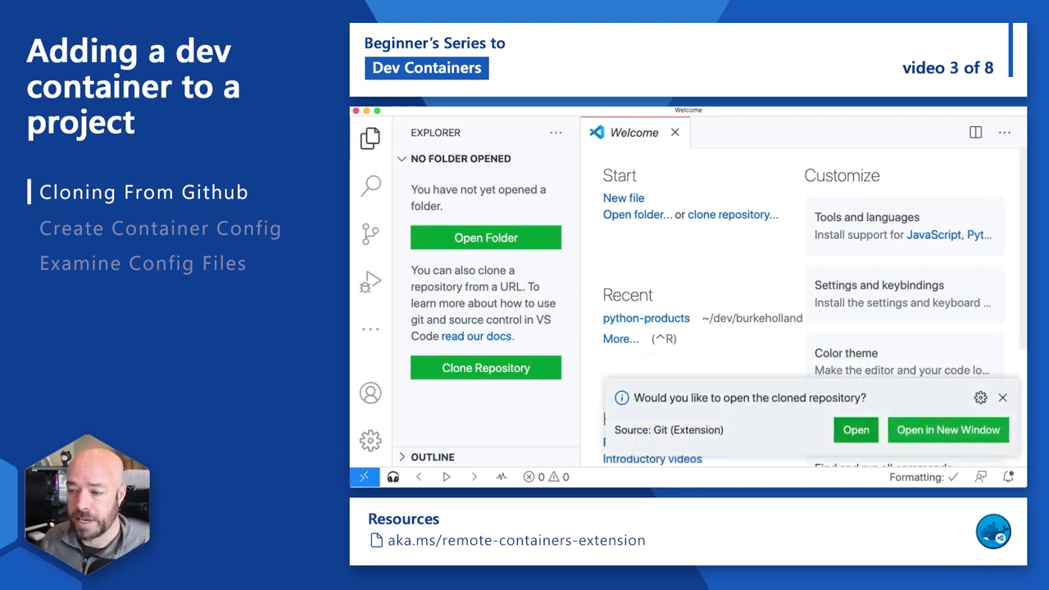
Open the cloned python-products repository and close the Welcome page.
click(855, 429)
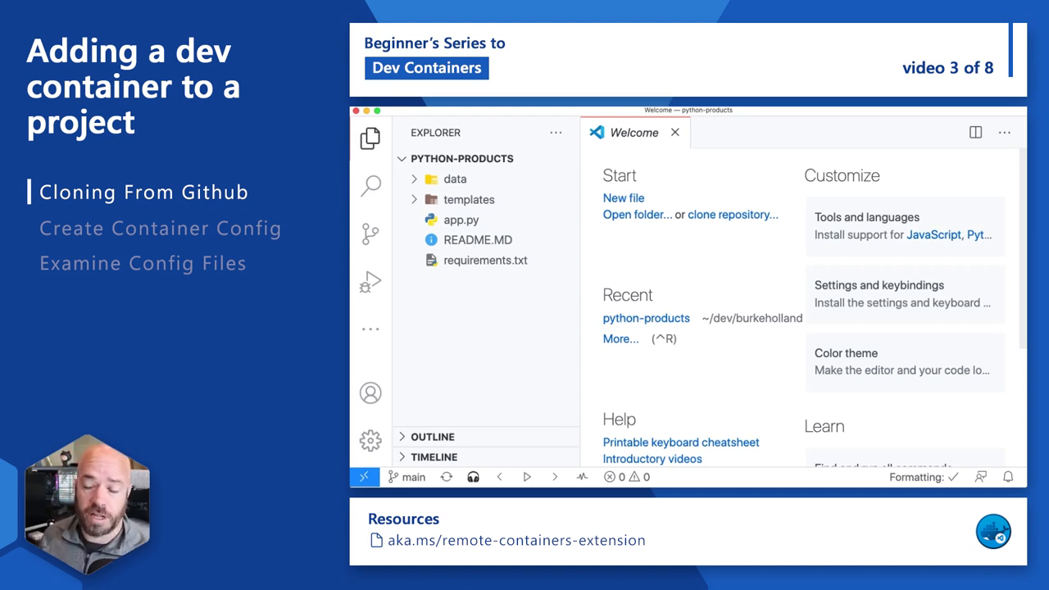
click(675, 131)
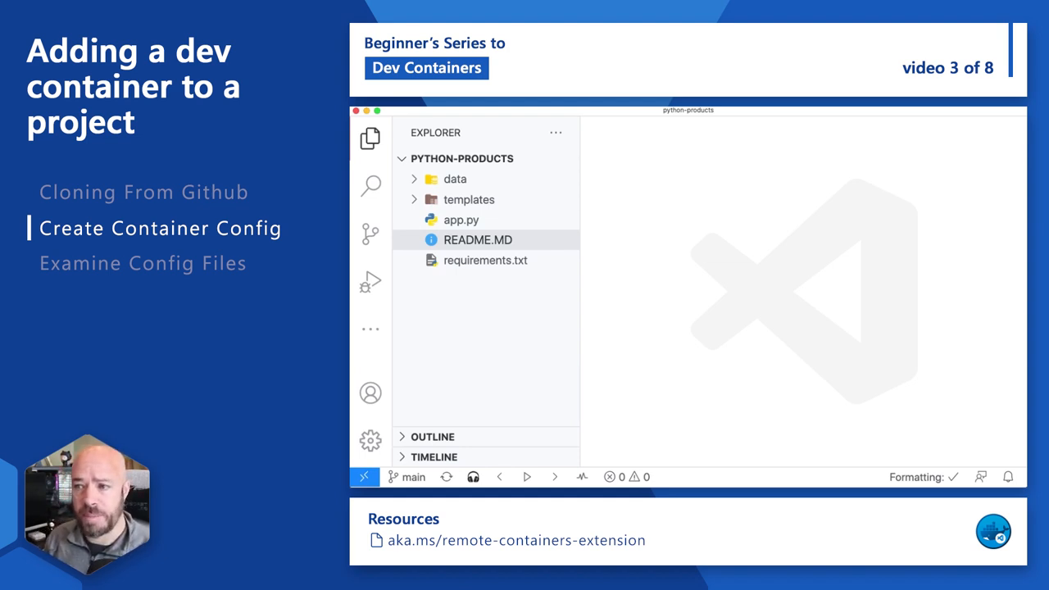
Add dev container configuration files using the Python 3 definition, without Node.js.
text(add d)
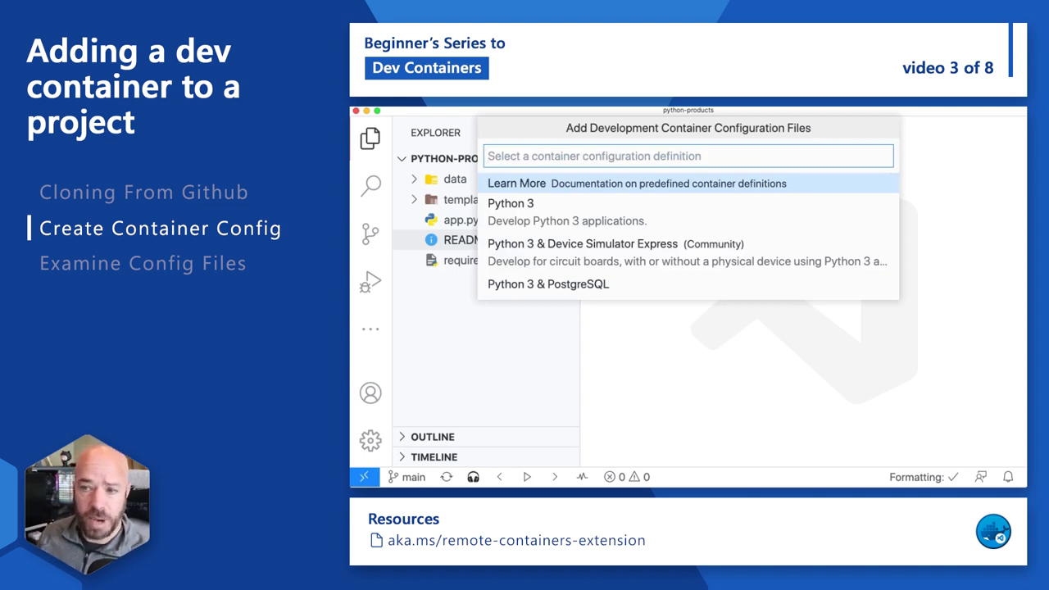
click(511, 203)
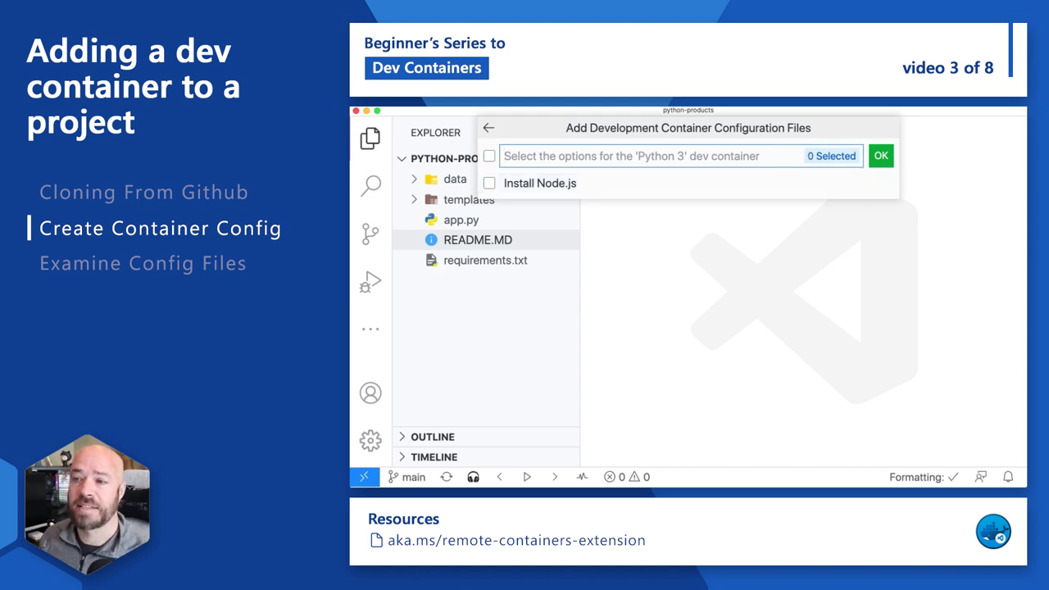
click(880, 155)
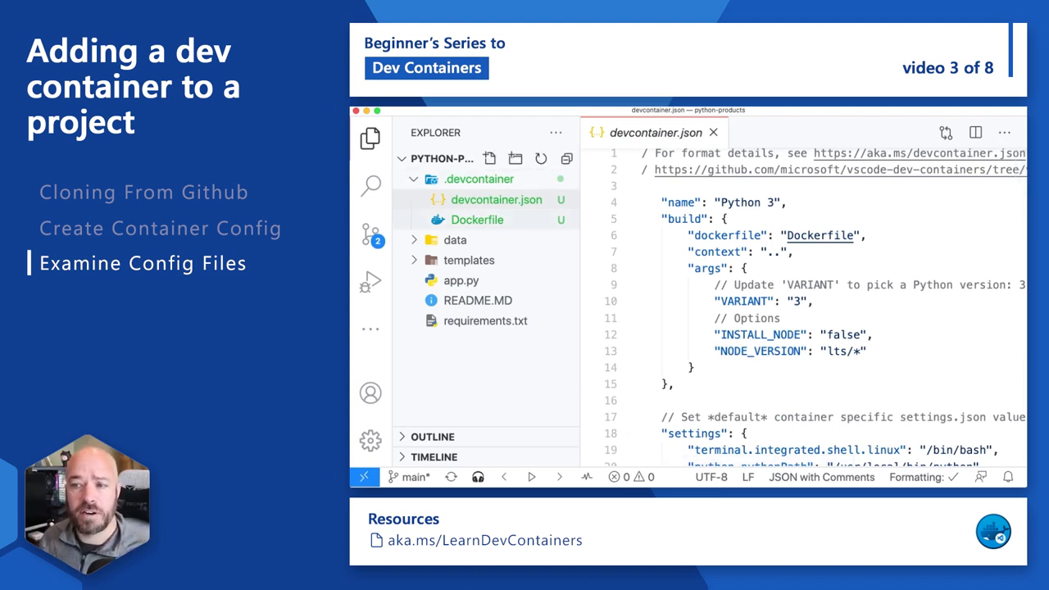
Collapse the new .devcontainer folder in the Explorer, leaving devcontainer.json open.
click(400, 179)
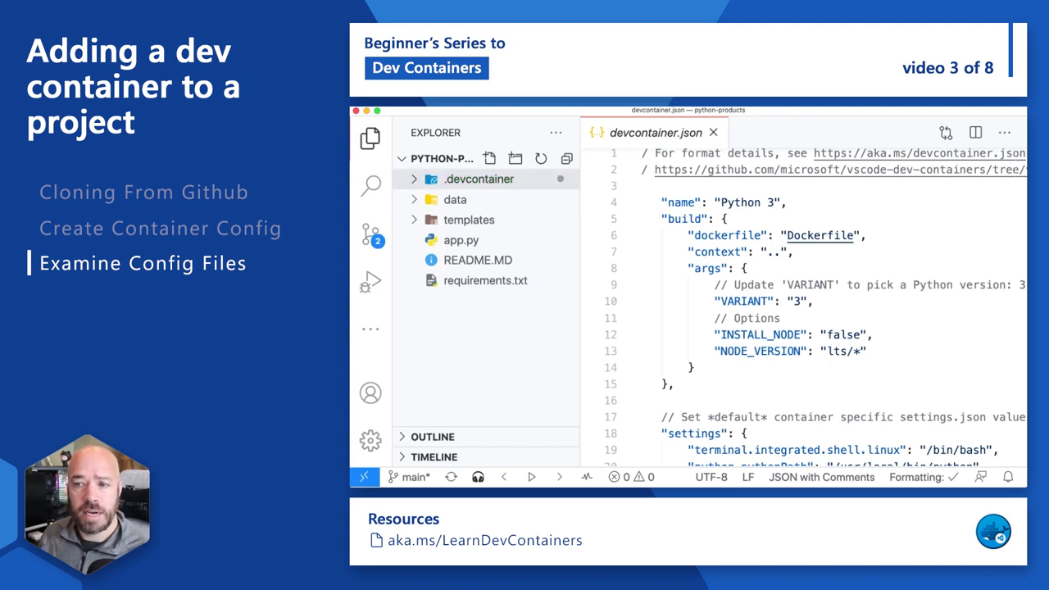